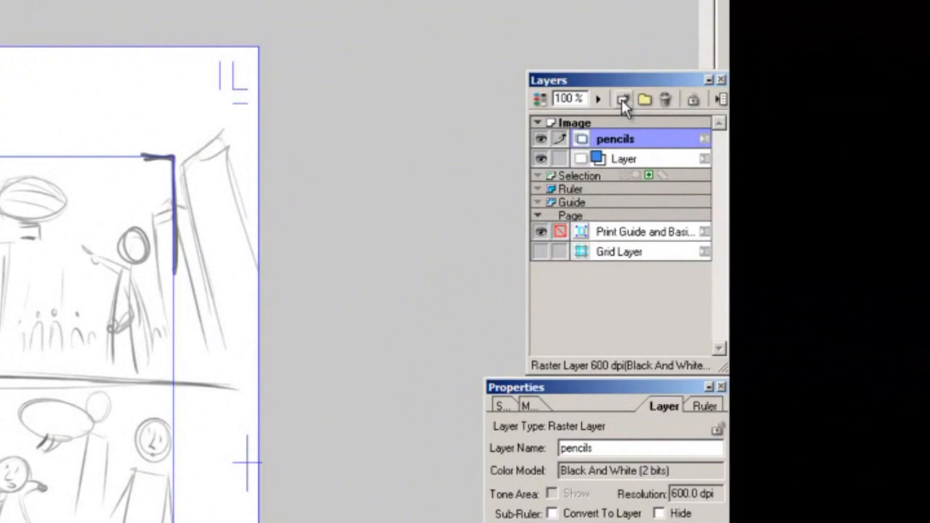
# Create a new layer of type Panel Ruler Layer above the pencils sketch
pyautogui.click(622, 99)
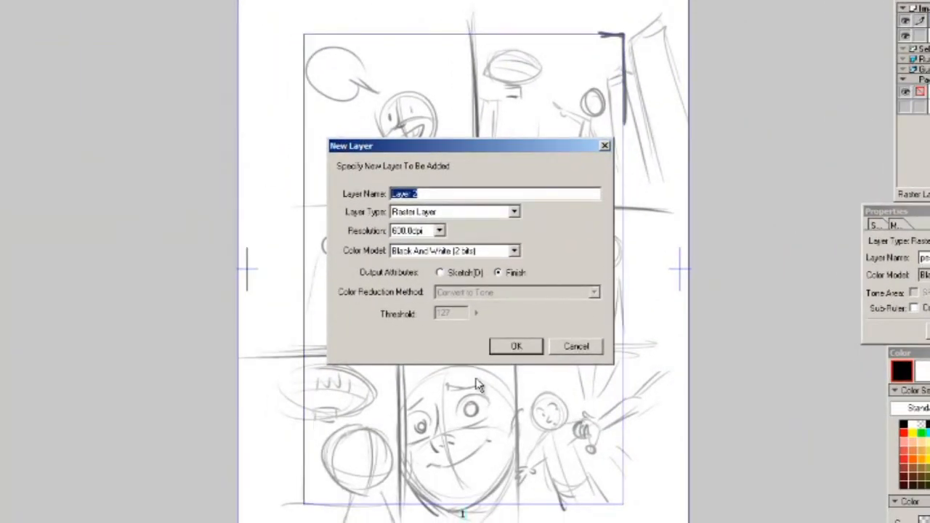
pyautogui.moveTo(467, 198)
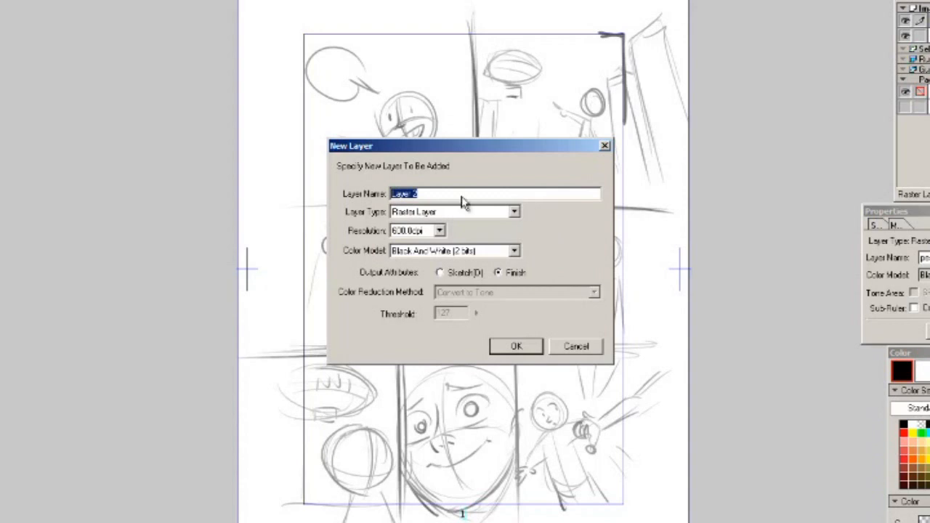
pyautogui.click(515, 212)
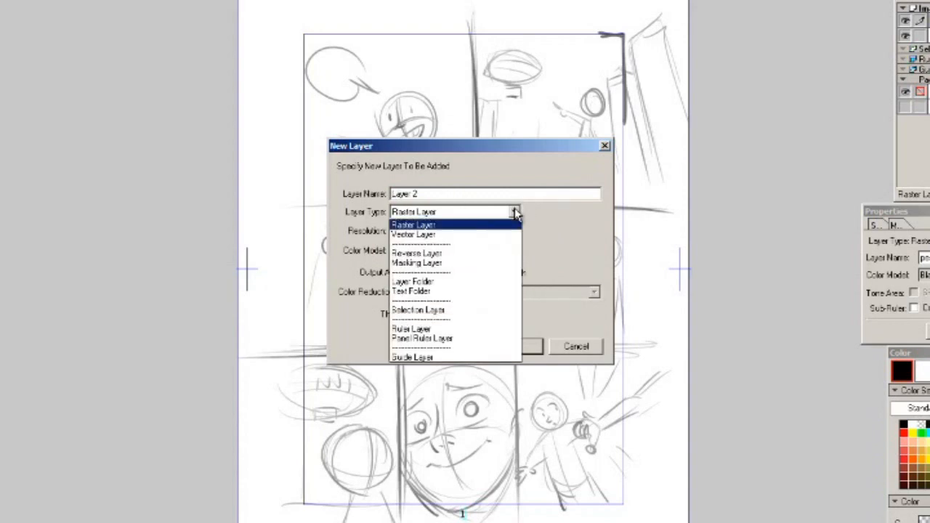
pyautogui.click(421, 338)
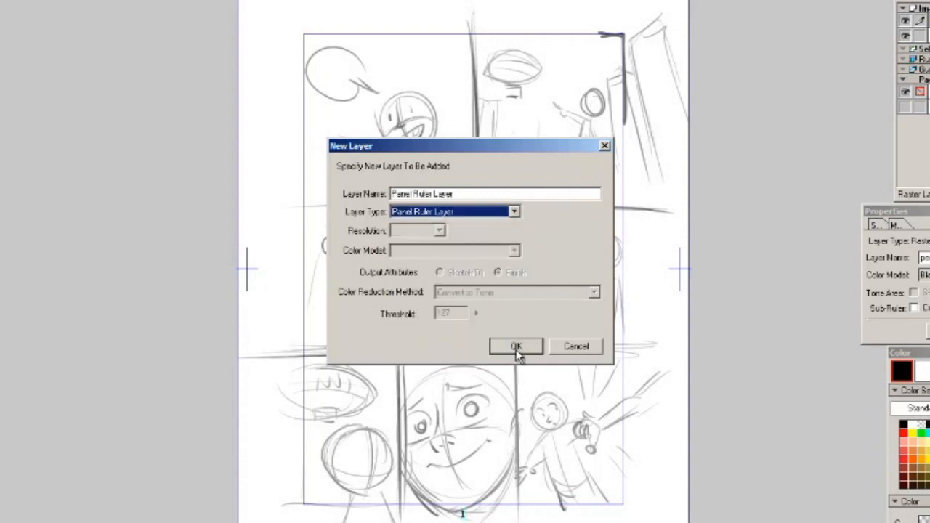
pyautogui.click(514, 346)
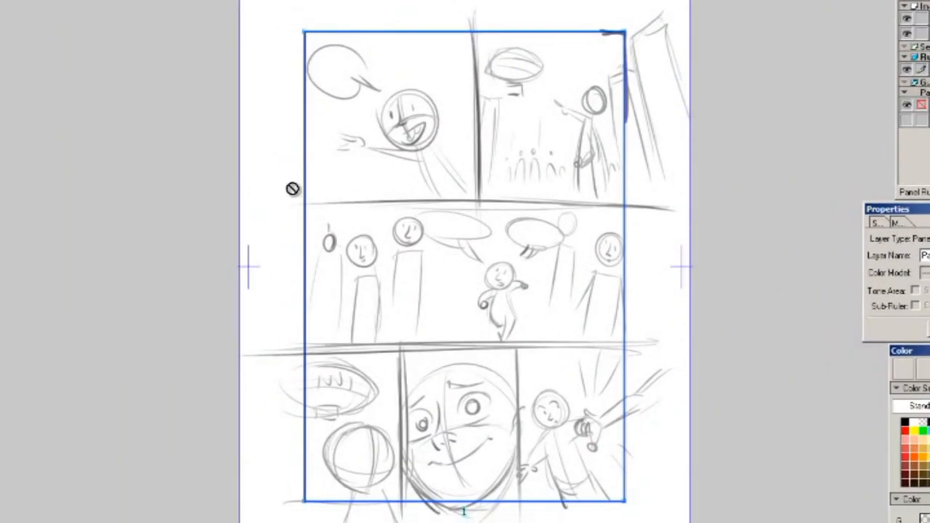
pyautogui.moveTo(320, 24)
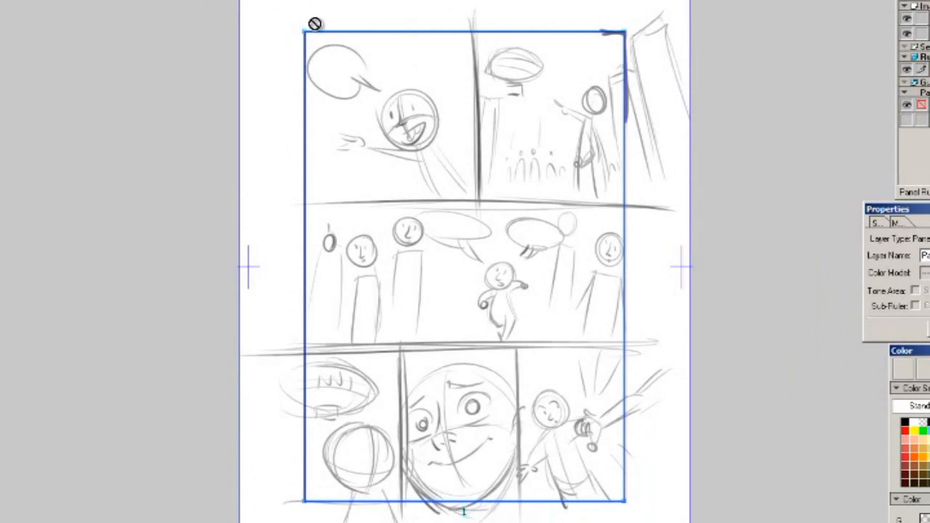
pyautogui.moveTo(391, 64)
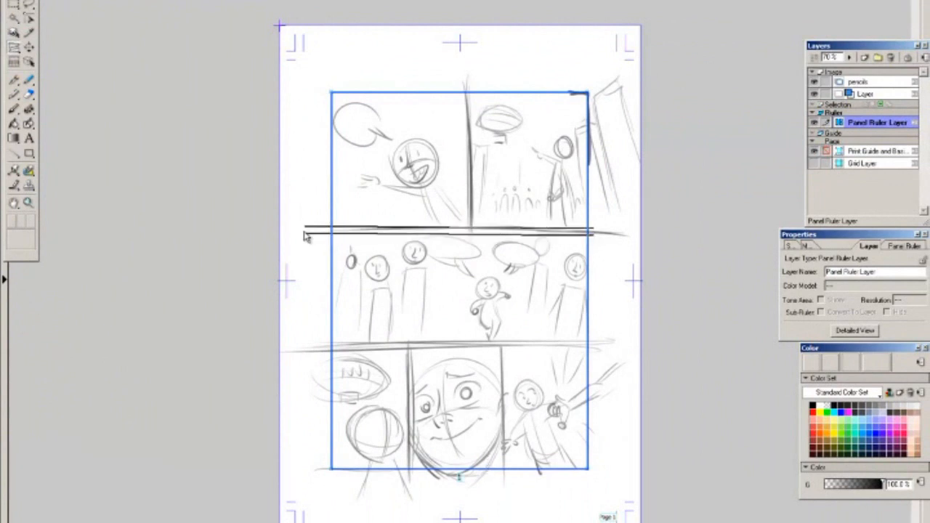
# Cut the border into top and lower panels, then split the top panel into two
pyautogui.moveTo(582, 240); pyautogui.dragTo(364, 472)
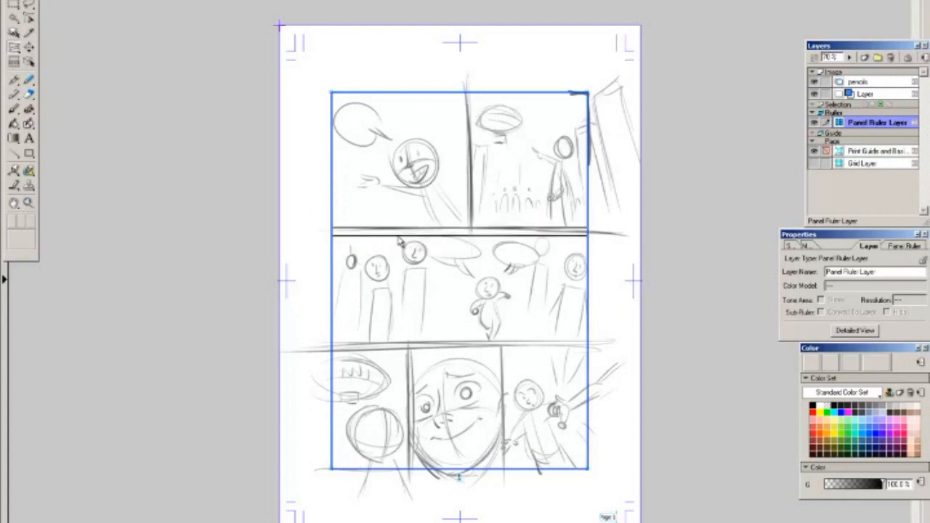
pyautogui.moveTo(588, 233); pyautogui.dragTo(356, 473)
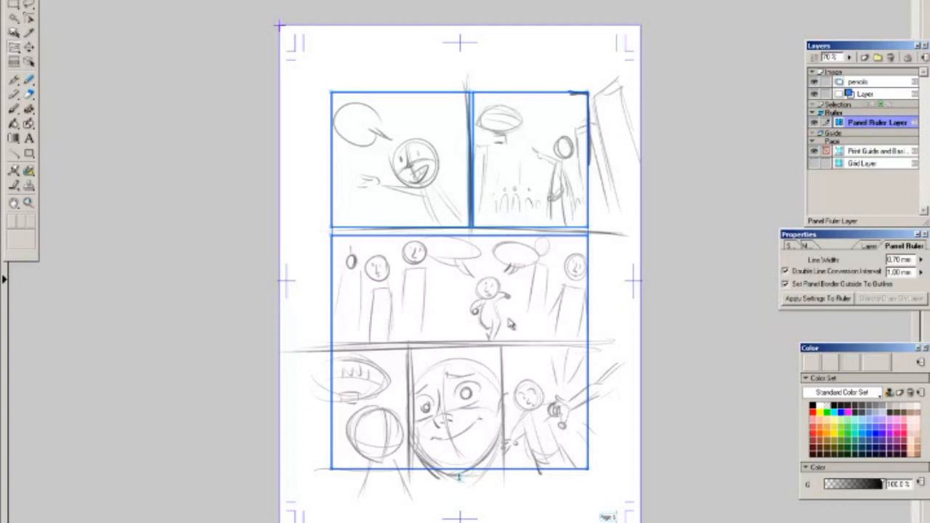
pyautogui.moveTo(427, 240)
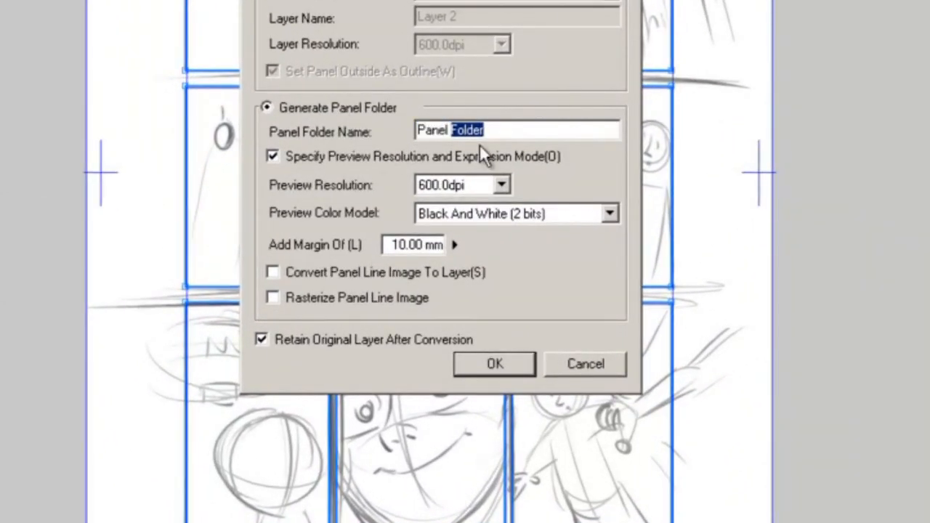
# Convert the panel ruler layer into panel folders named Panel, giving Panel 1 to Panel 6
pyautogui.press('Delete')
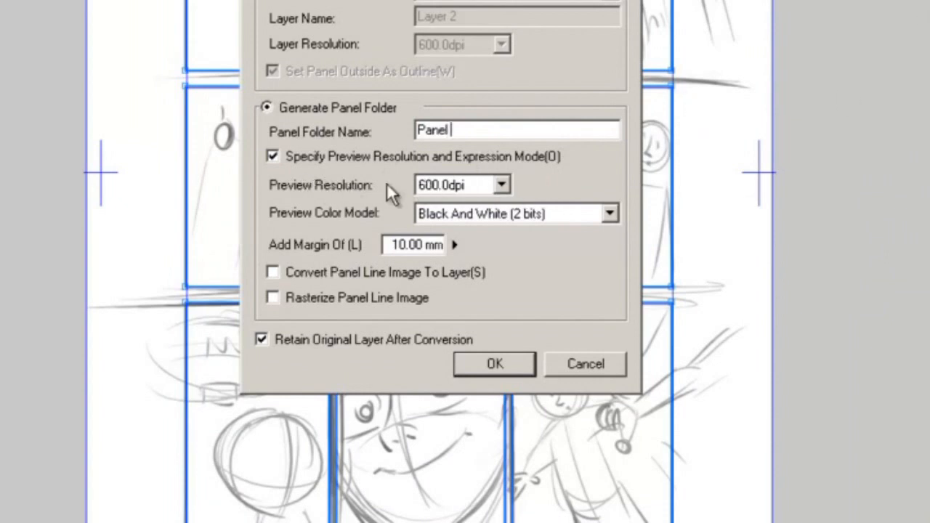
pyautogui.moveTo(503, 196)
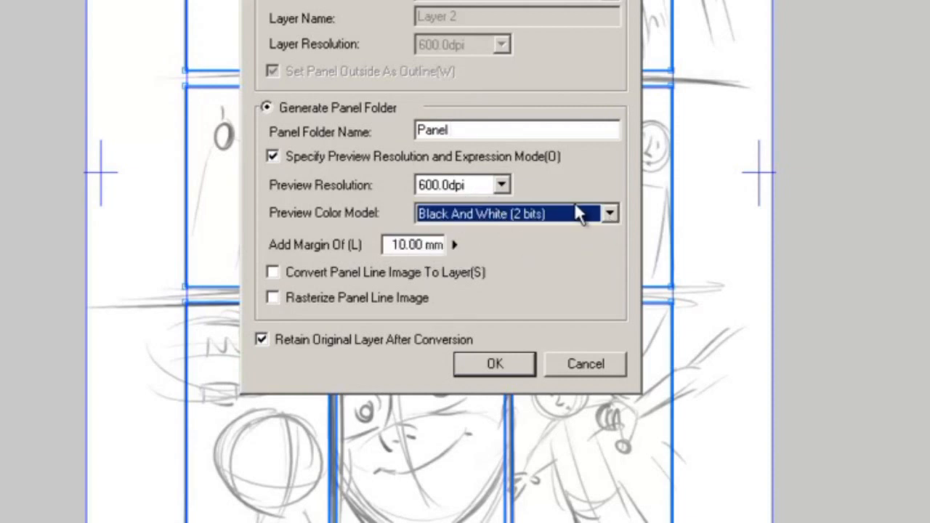
pyautogui.moveTo(526, 190)
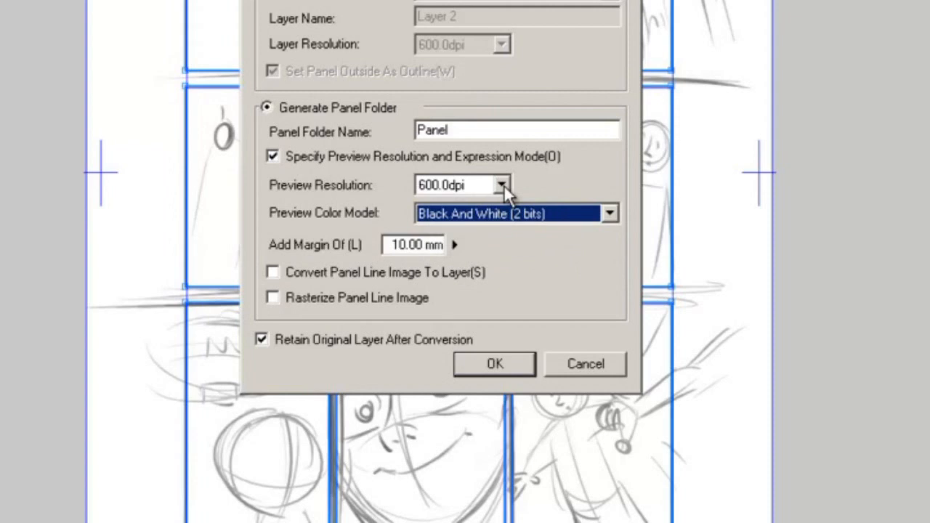
pyautogui.moveTo(523, 177)
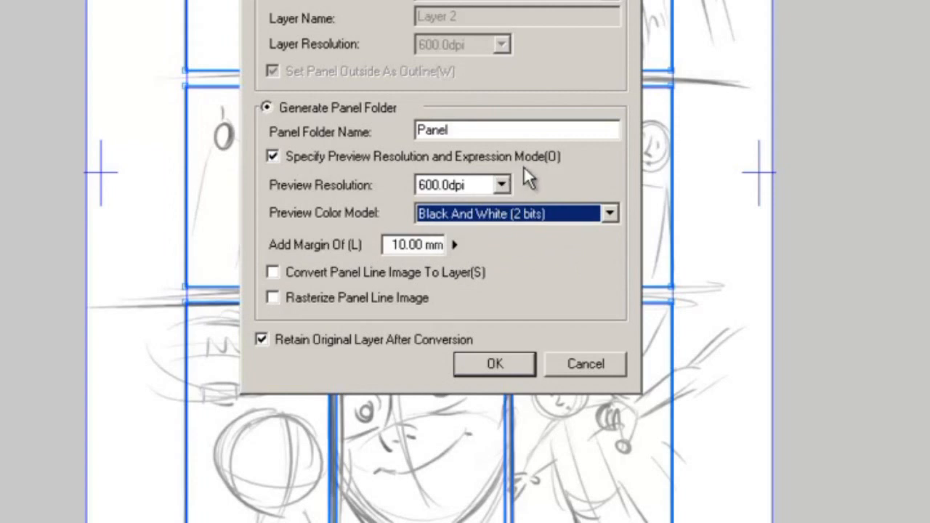
pyautogui.moveTo(637, 225)
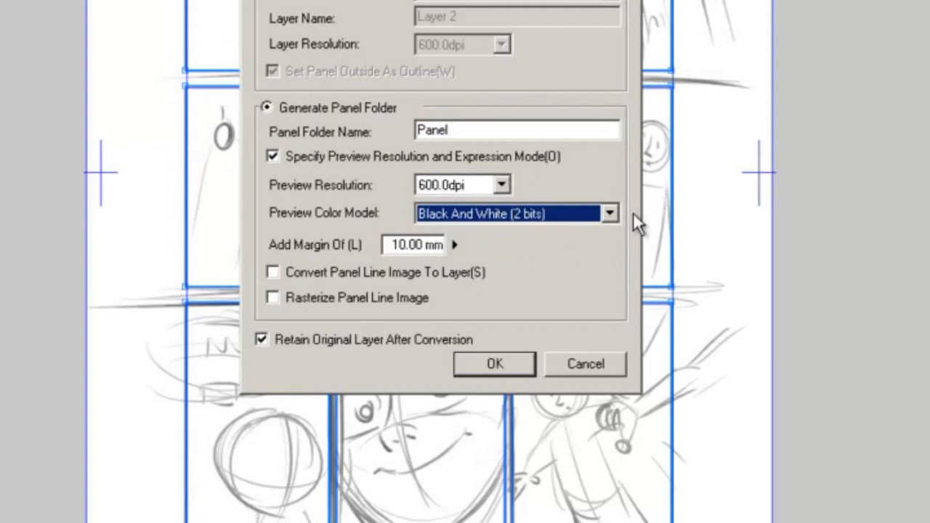
pyautogui.moveTo(501, 375)
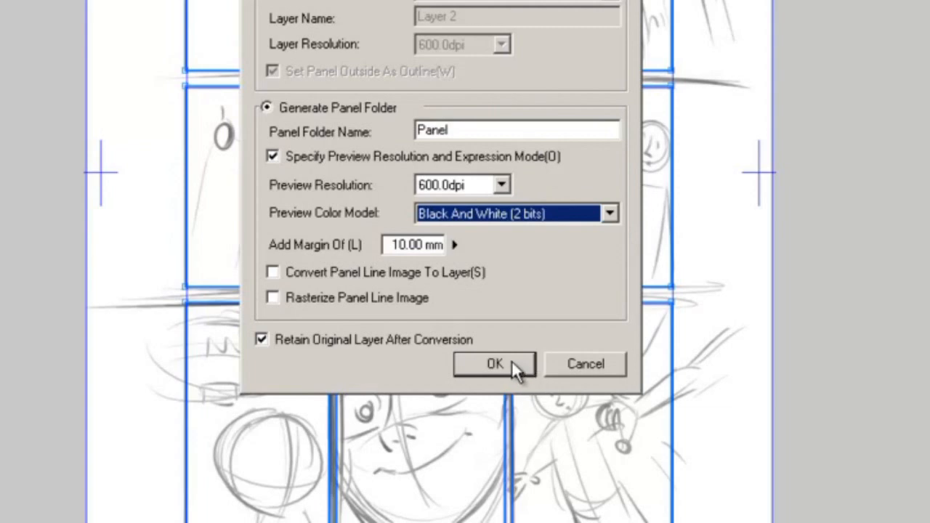
pyautogui.click(491, 364)
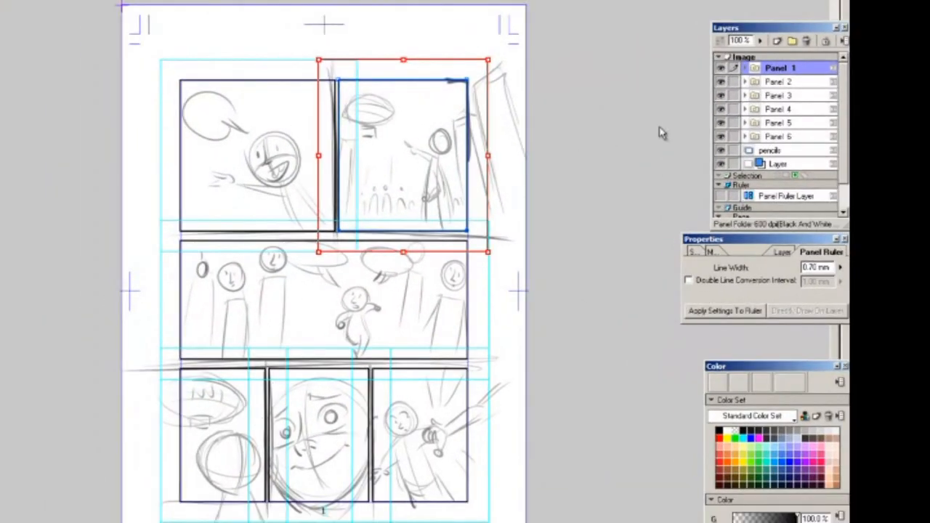
# Rename the panel folders, starting with the top-right one, so numbering follows reading order
pyautogui.click(782, 81)
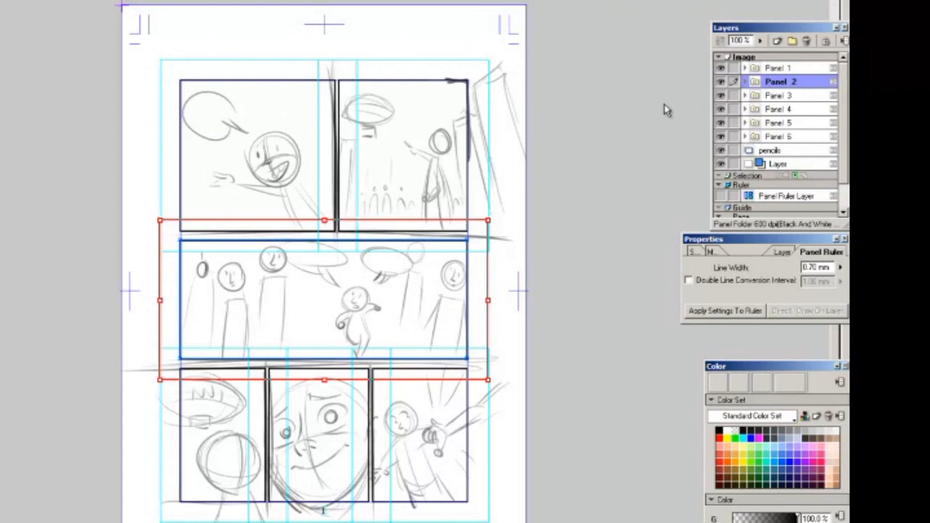
pyautogui.click(779, 68)
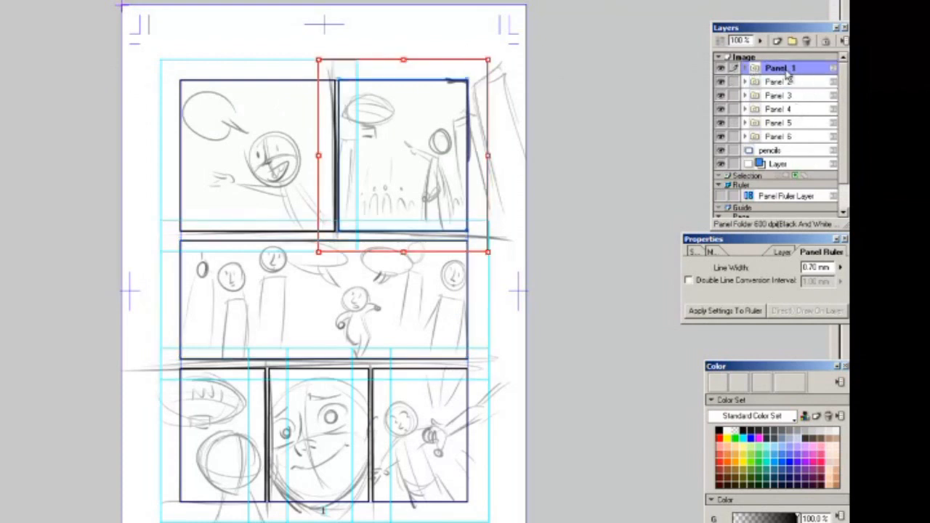
pyautogui.doubleClick(785, 69)
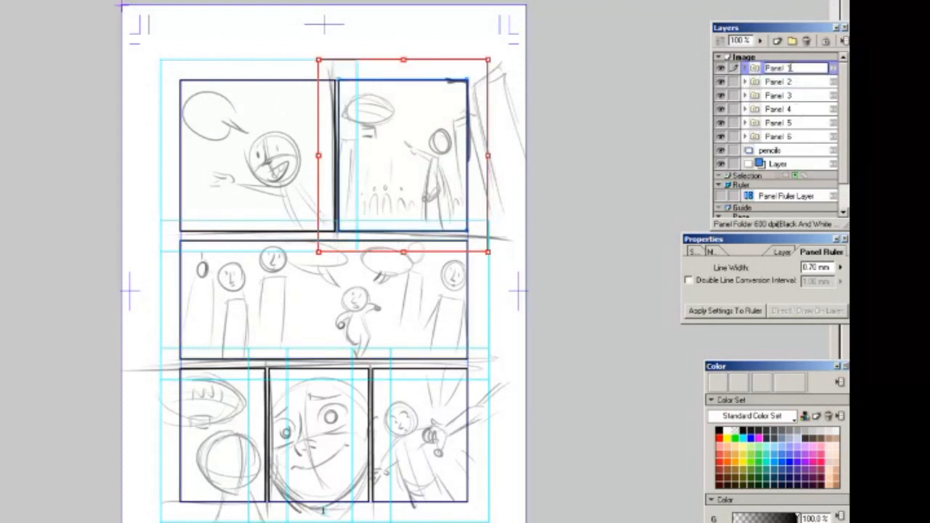
pyautogui.click(778, 96)
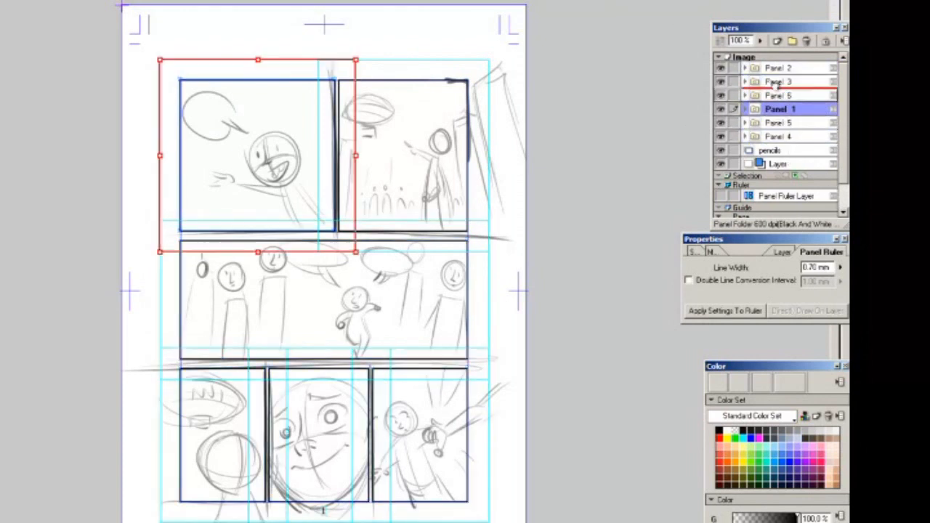
pyautogui.click(779, 136)
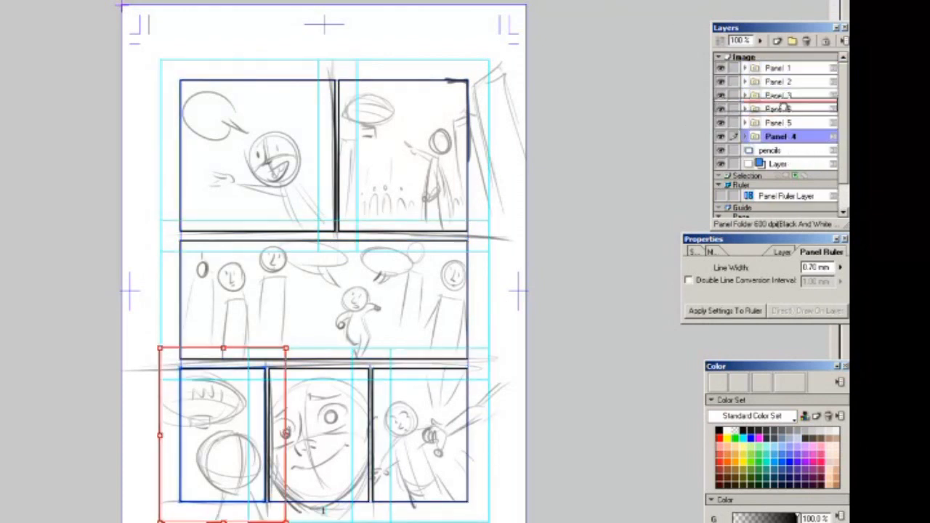
pyautogui.click(788, 122)
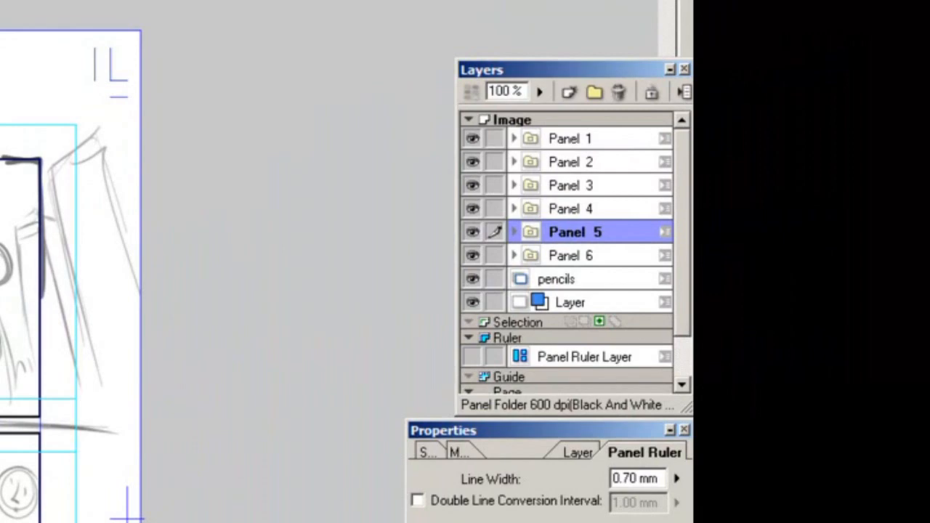
# Open the Panel 1 folder in its own panel editing window
pyautogui.click(555, 279)
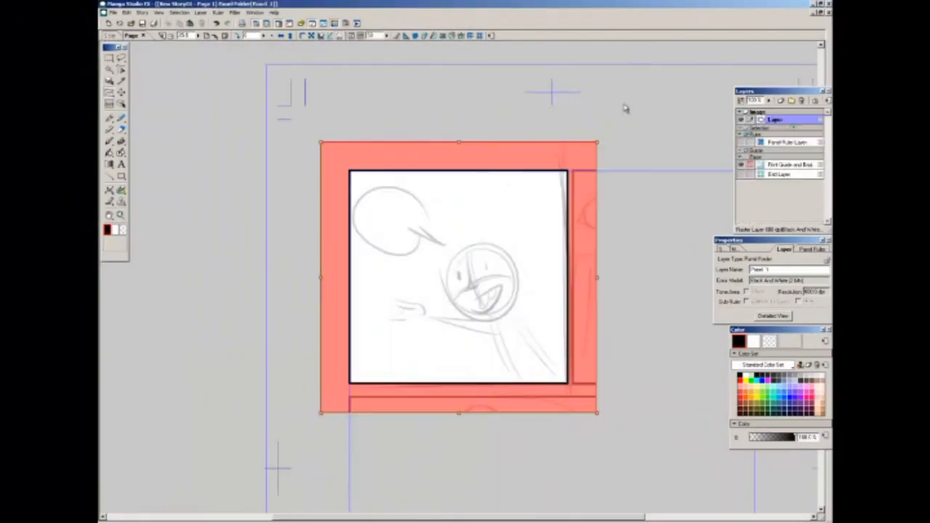
pyautogui.moveTo(645, 202)
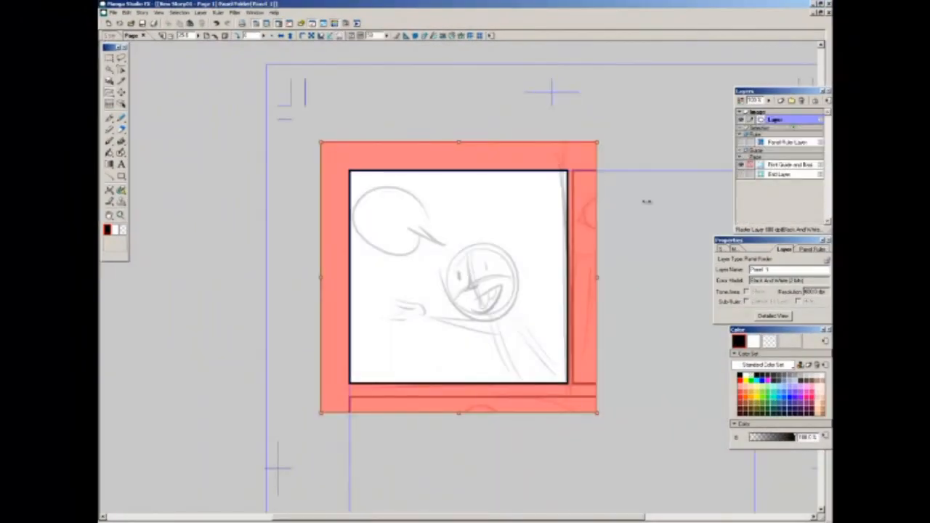
pyautogui.moveTo(596, 349)
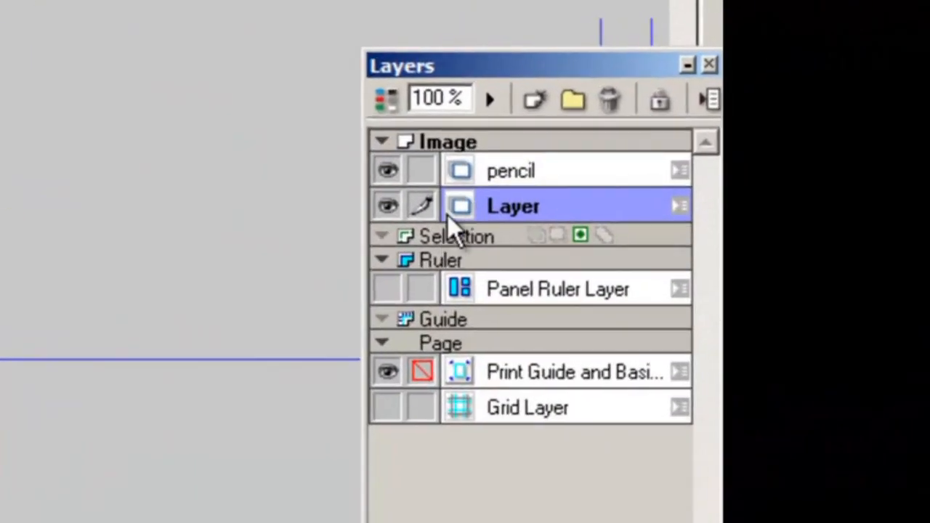
# Name the new raster layer beneath pencil 'white'
pyautogui.write('wh')
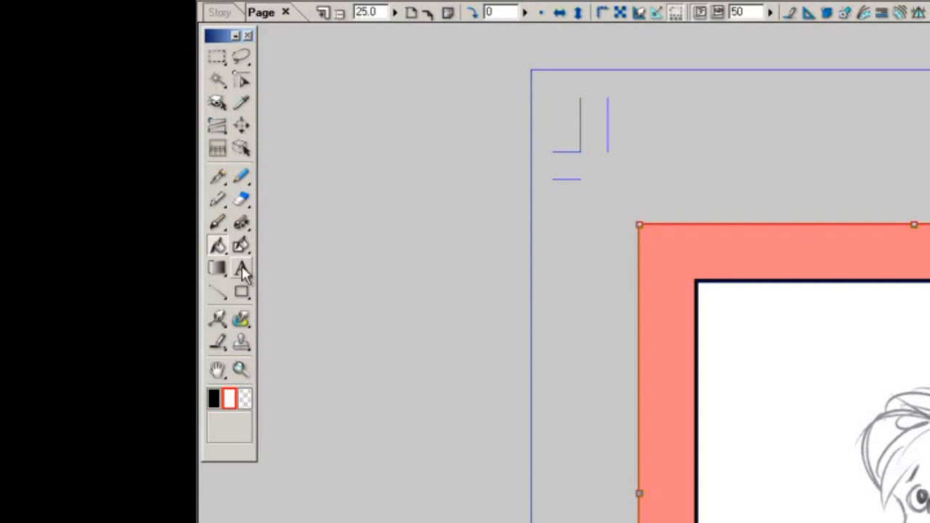
# Select the Text tool to letter PAPA! in DigitalStrip bold at 9 pt
pyautogui.click(241, 269)
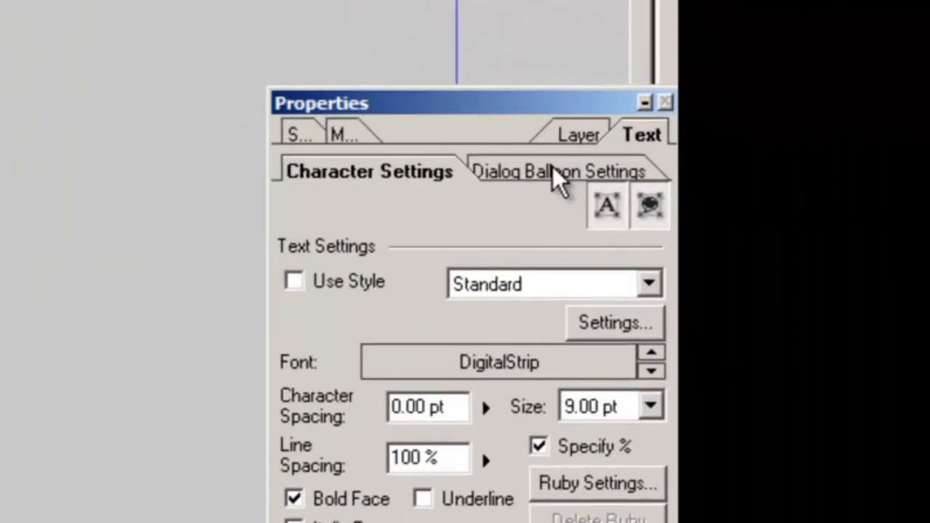
# Generate a dialog balloon around PAPA! with Ellipse as the basic shape
pyautogui.click(562, 172)
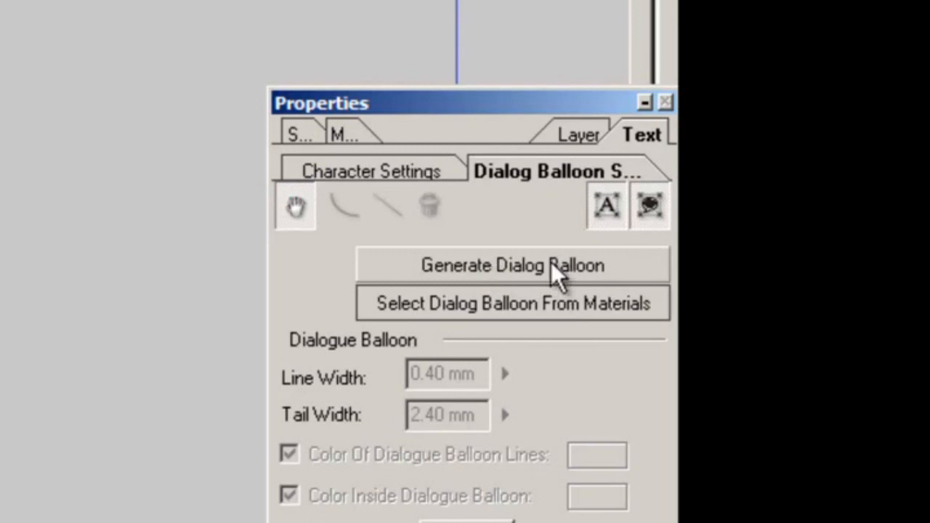
pyautogui.click(513, 265)
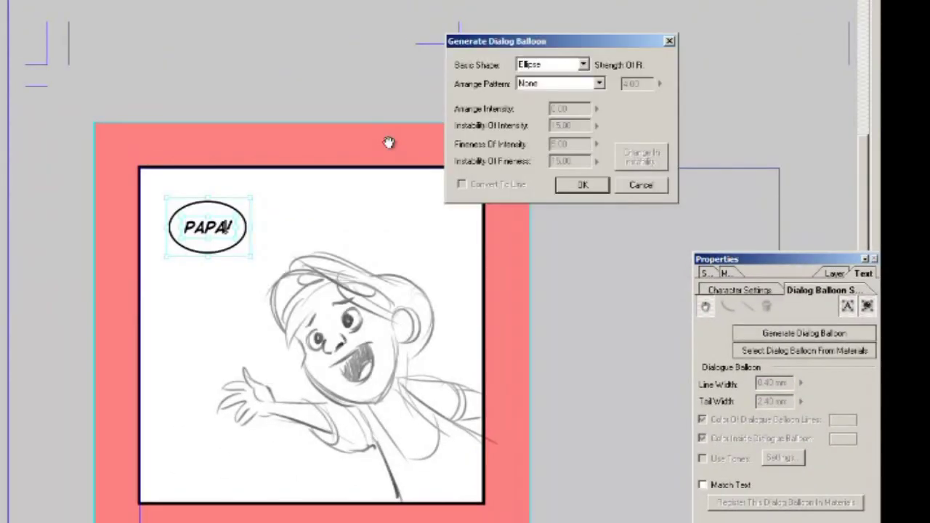
pyautogui.moveTo(247, 256)
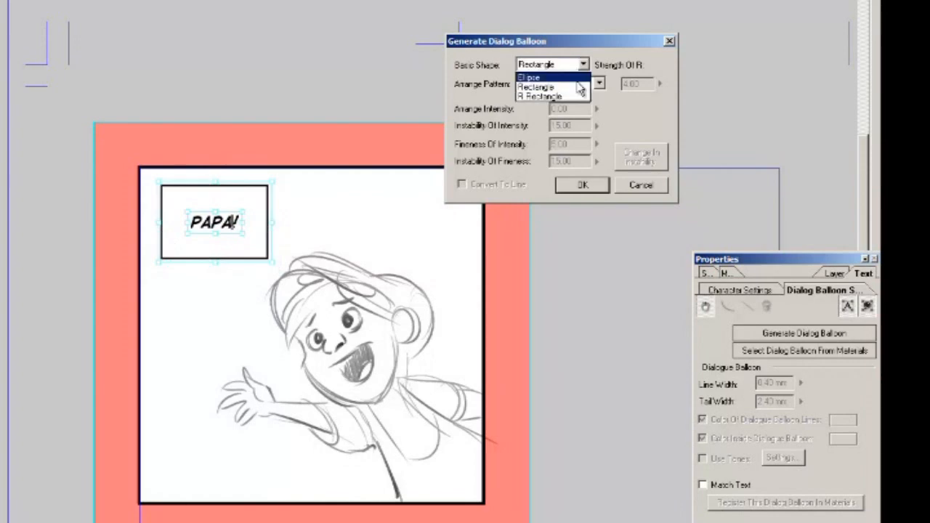
pyautogui.click(537, 76)
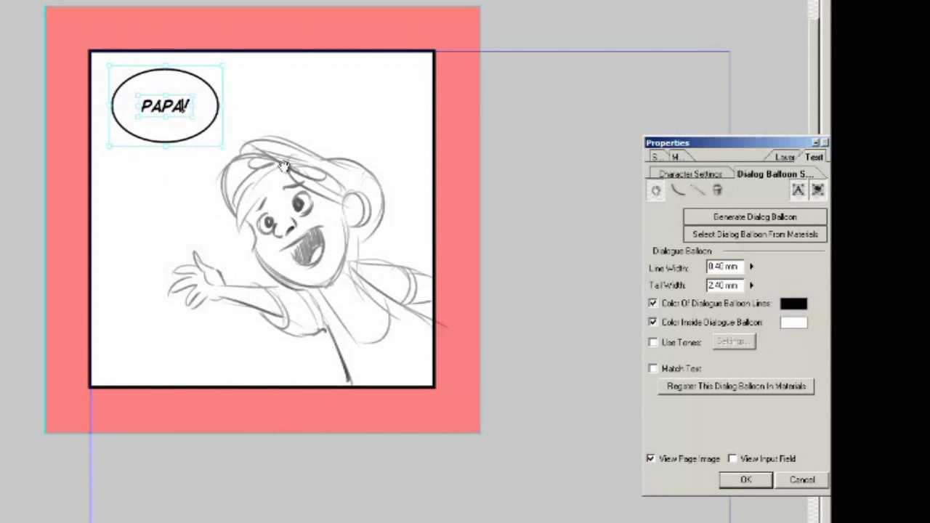
pyautogui.click(744, 234)
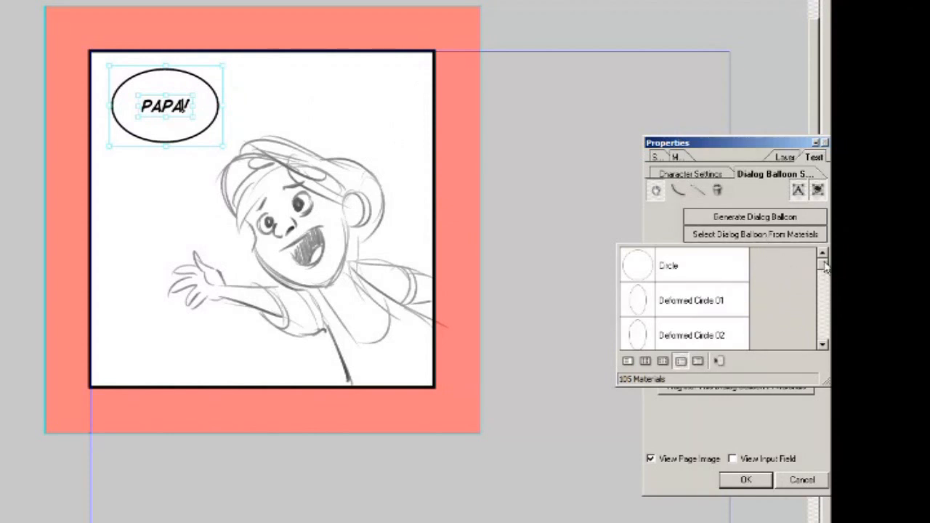
pyautogui.scroll(-3)
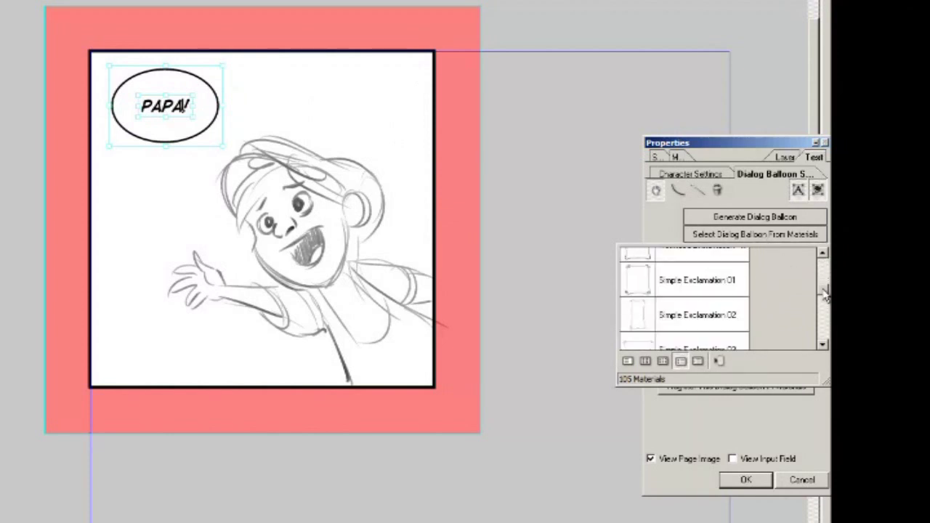
pyautogui.scroll(-3)
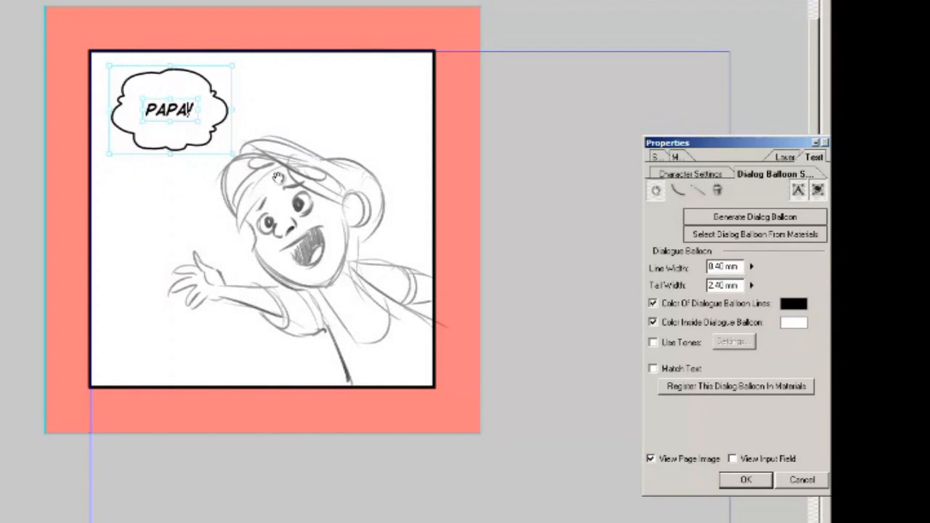
pyautogui.moveTo(308, 148)
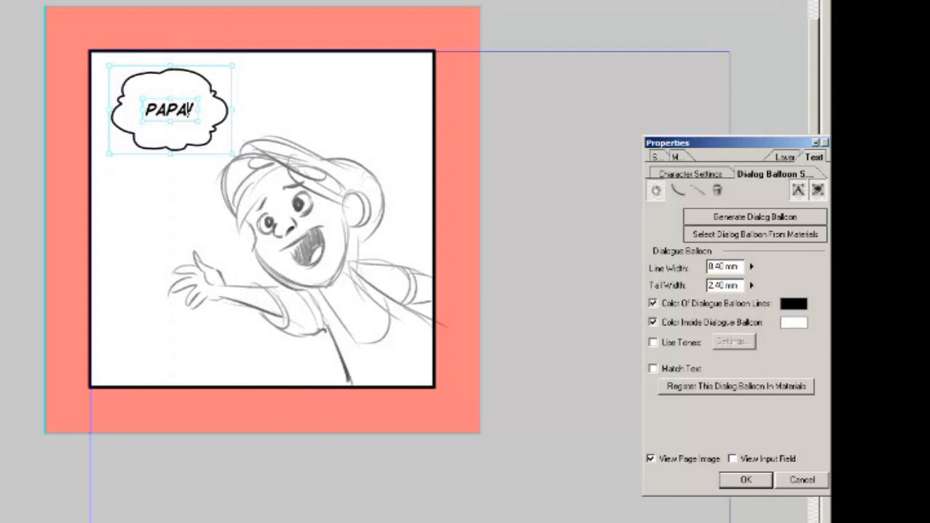
pyautogui.click(750, 216)
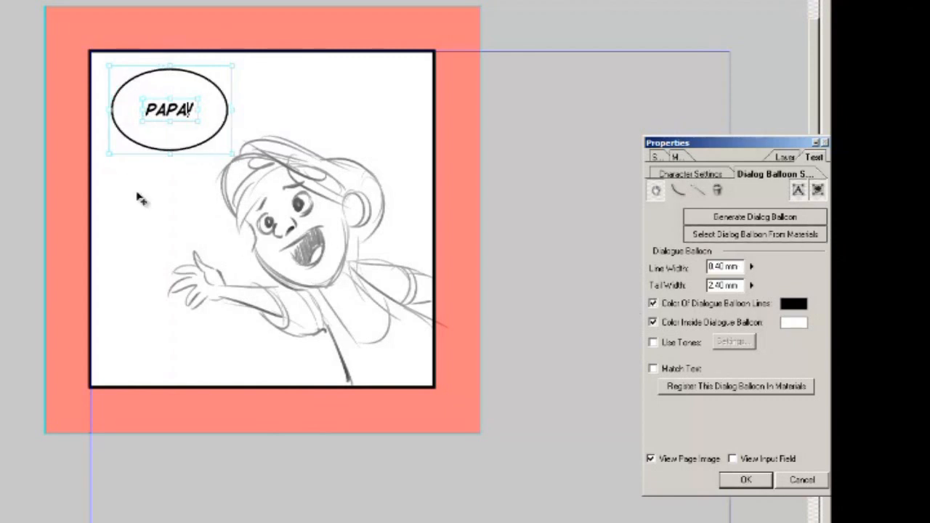
pyautogui.moveTo(285, 171)
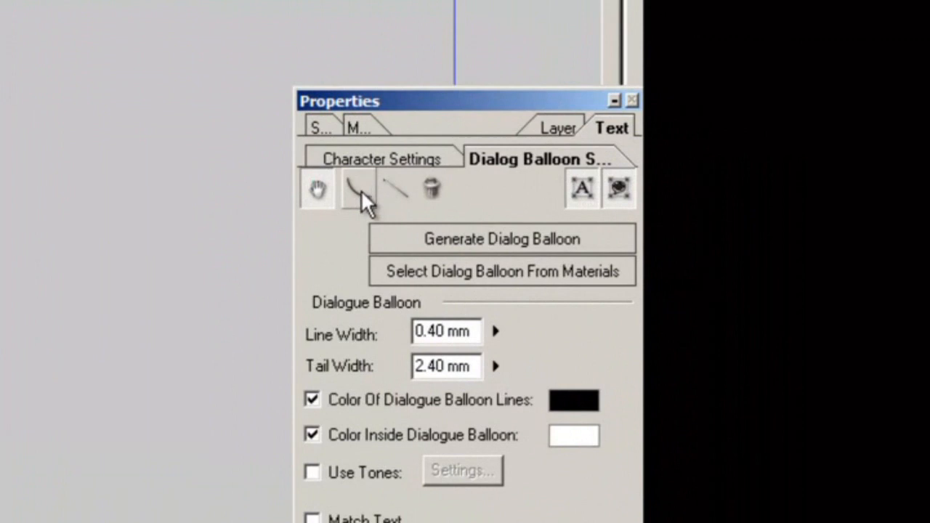
pyautogui.moveTo(399, 203)
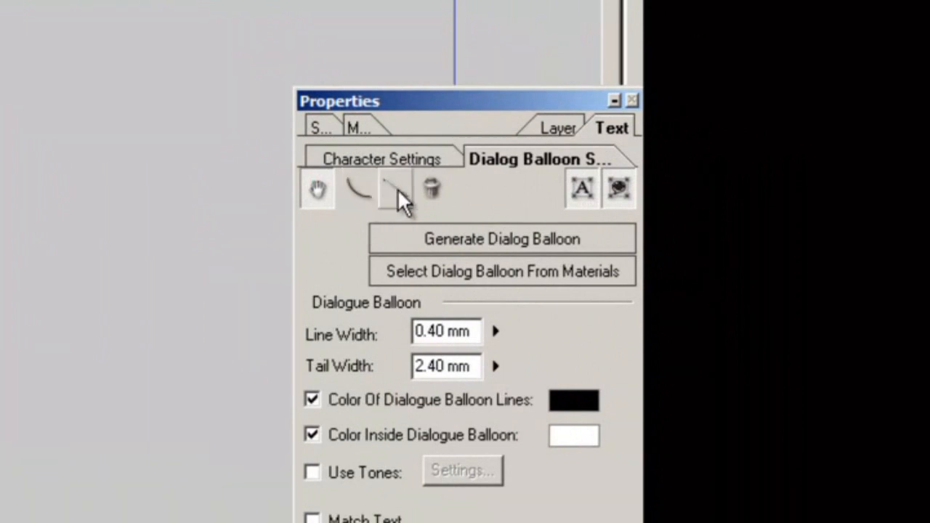
pyautogui.moveTo(357, 196)
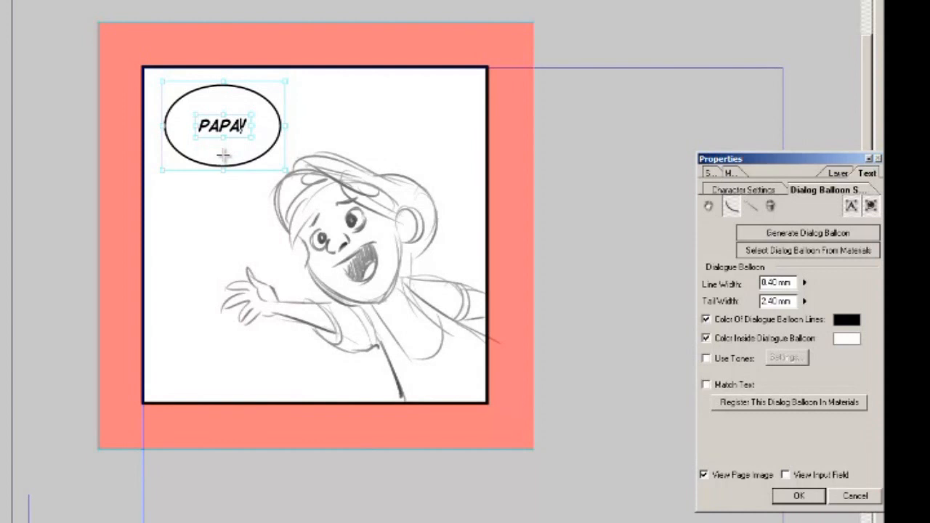
# Draw a tail from the balloon, bend it into a curve aimed at the kid, and confirm
pyautogui.moveTo(224, 156); pyautogui.dragTo(250, 192)
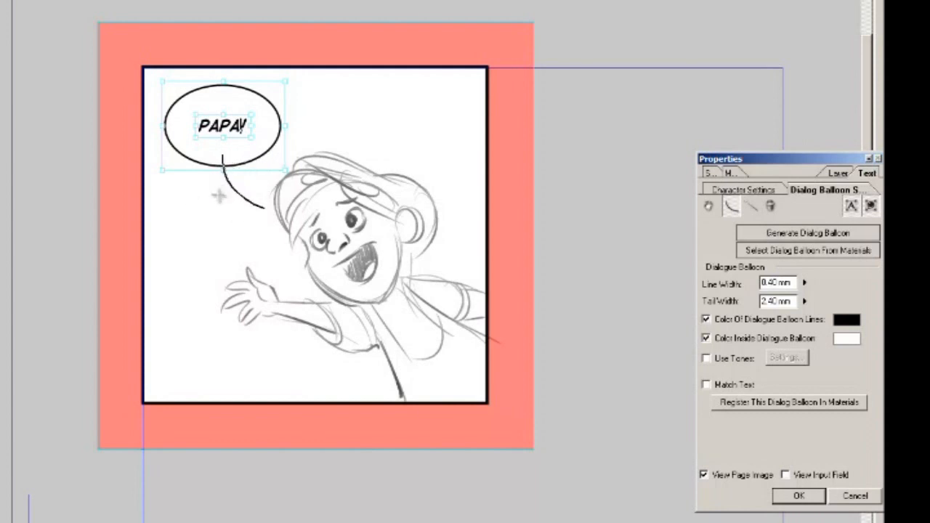
pyautogui.moveTo(221, 200)
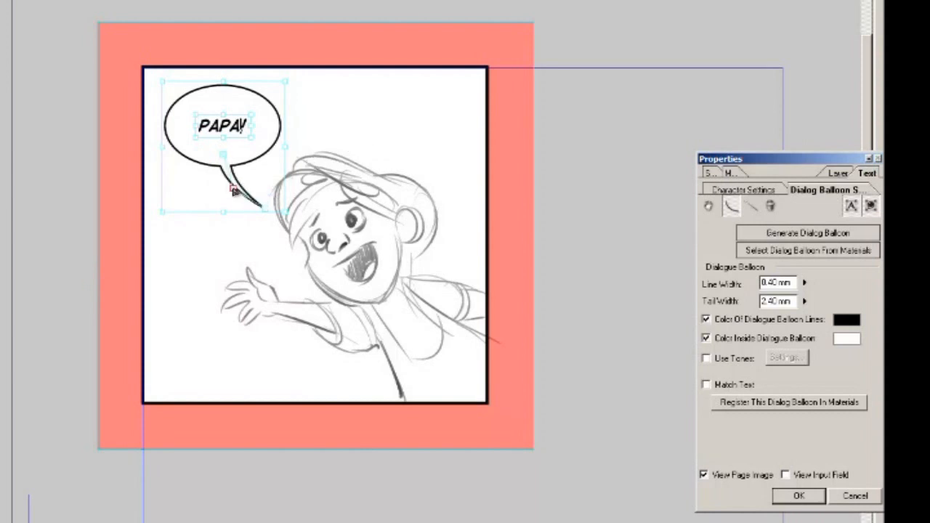
pyautogui.moveTo(233, 190); pyautogui.dragTo(265, 211)
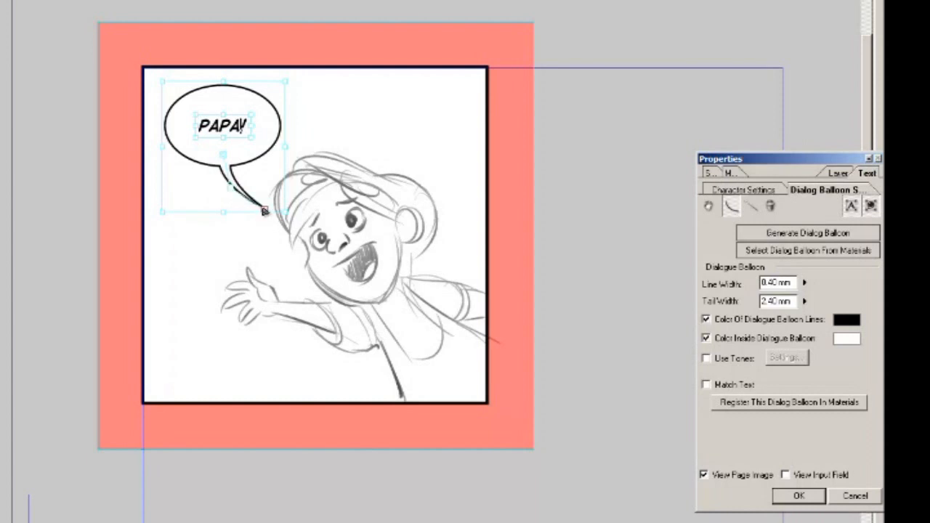
pyautogui.moveTo(264, 211); pyautogui.dragTo(283, 183)
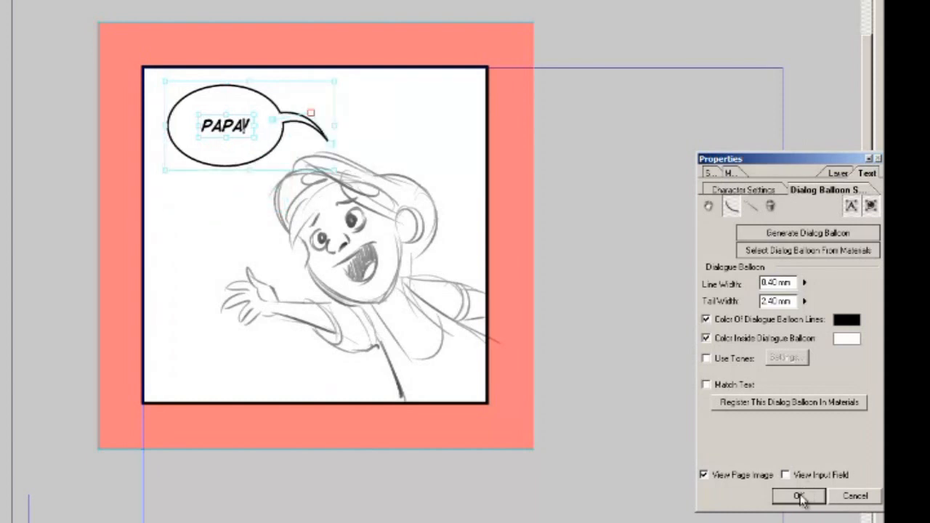
pyautogui.click(799, 497)
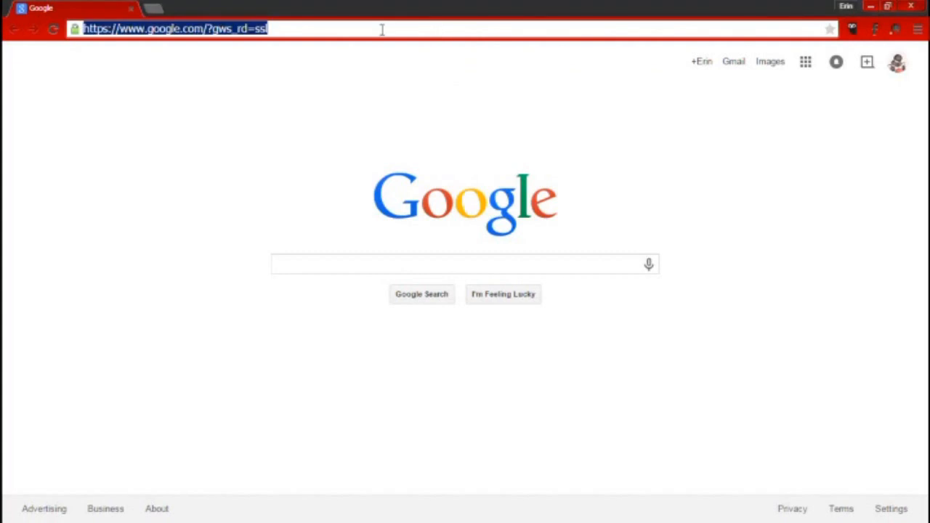
# Go to the Band comic site's BUY! page and open the IndyPlanet listing for Volume 1
pyautogui.write('www.linkedin.com')
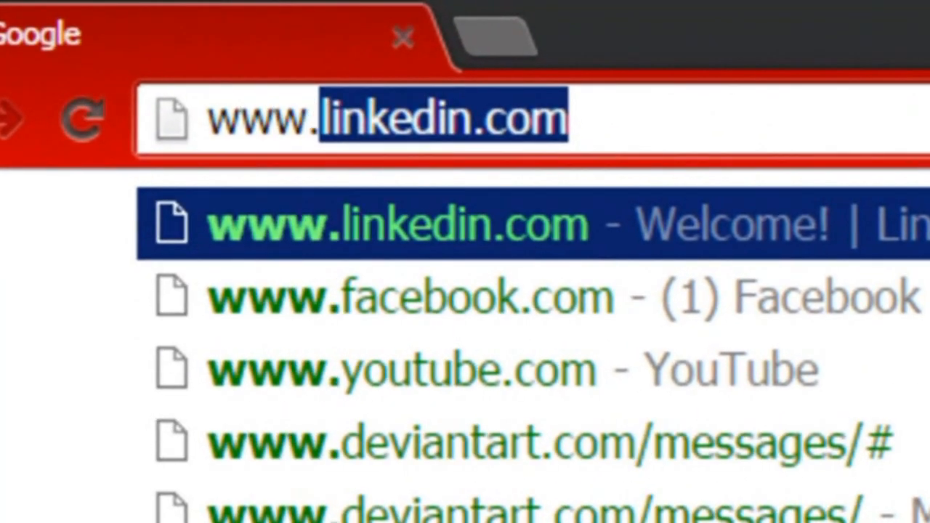
pyautogui.write('www.band-comi')
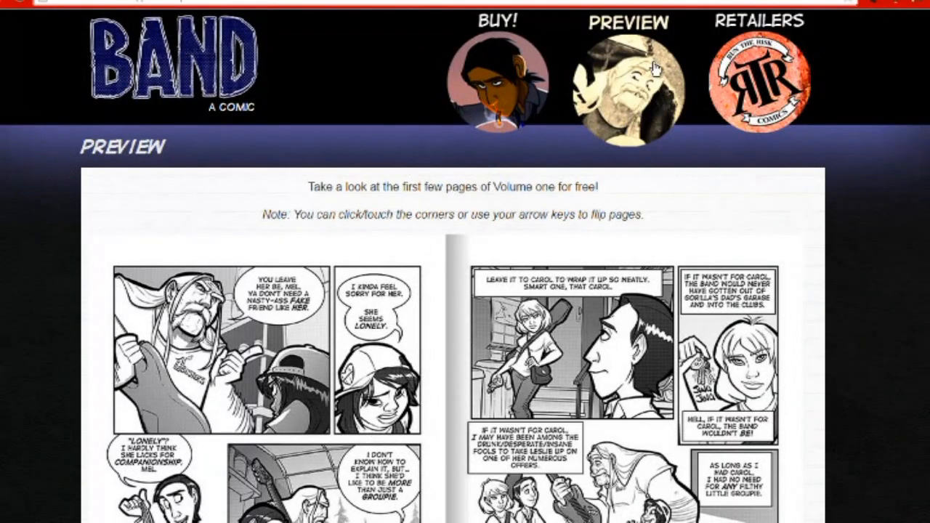
pyautogui.click(498, 72)
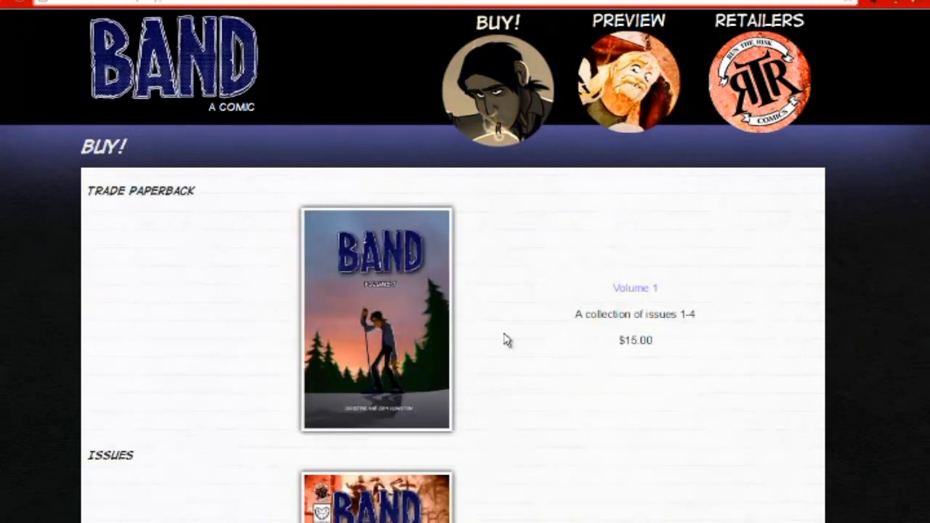
pyautogui.scroll(-3)
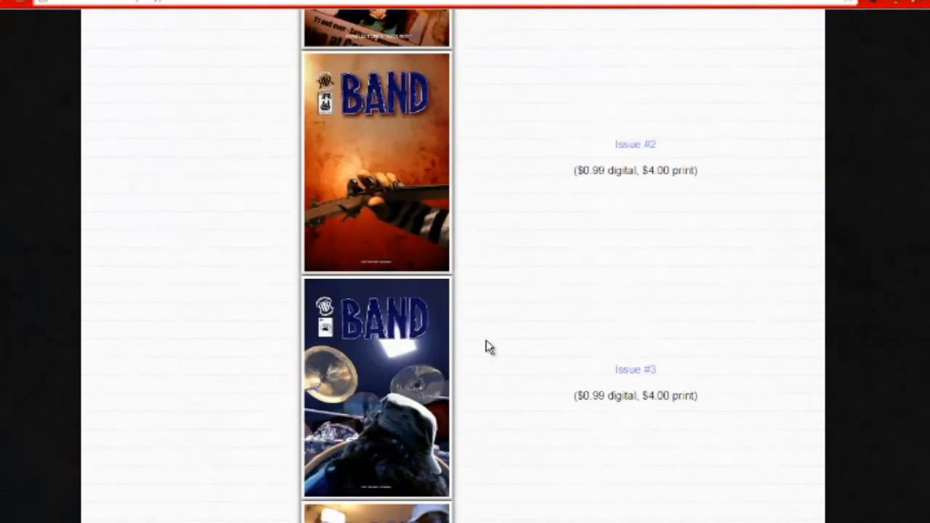
pyautogui.scroll(3)
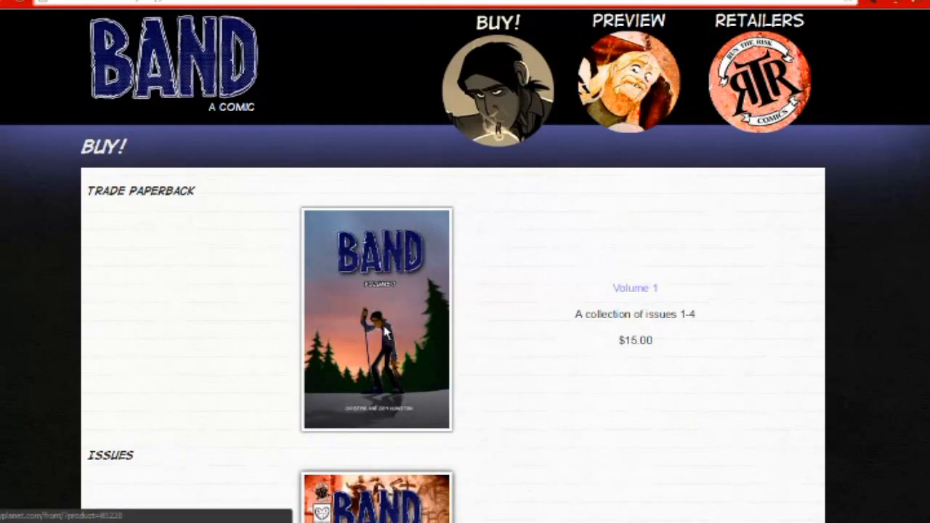
pyautogui.click(378, 325)
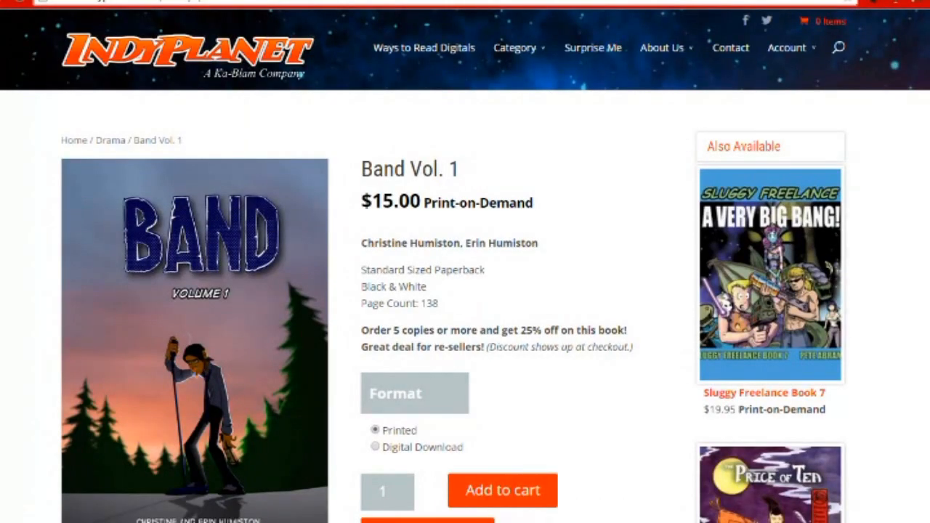